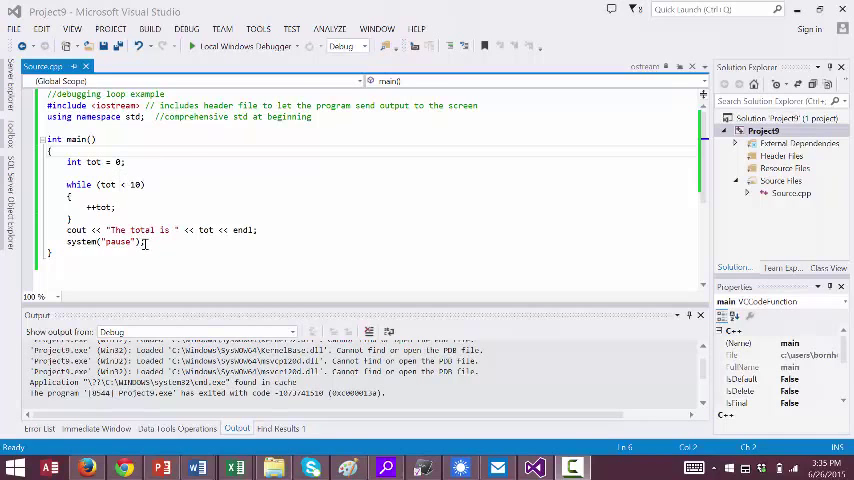
- Start the while-loop program under the Local Windows Debugger, bringing up the out-of-date build prompt
{"action": "left_click", "coordinate": [244, 46]}
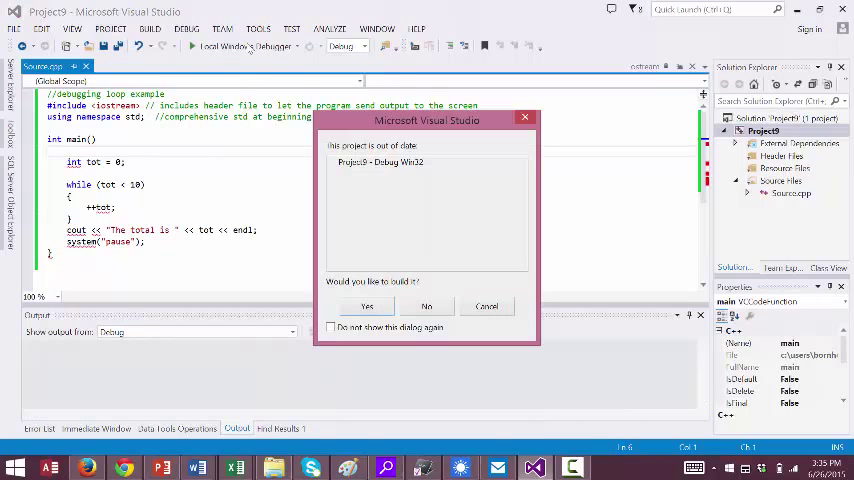
- Build the out-of-date Project9 and decline running the last successful build, surfacing 16 compile errors
{"action": "left_click", "coordinate": [366, 307]}
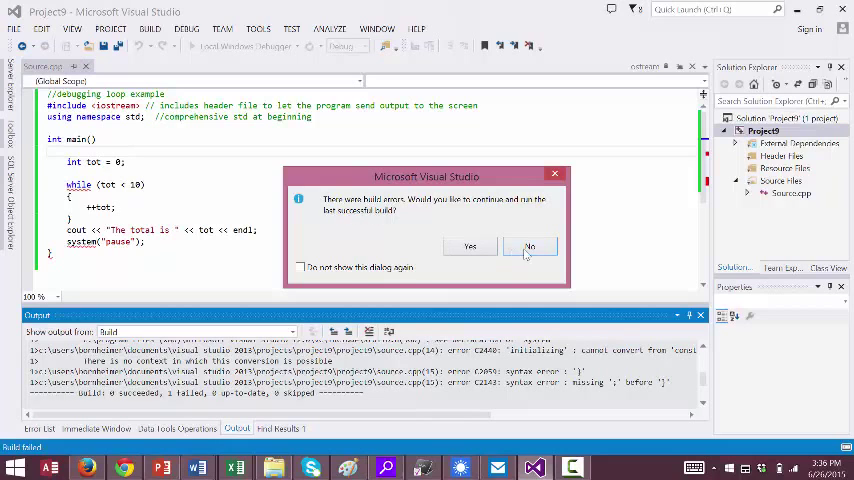
{"action": "left_click", "coordinate": [529, 247]}
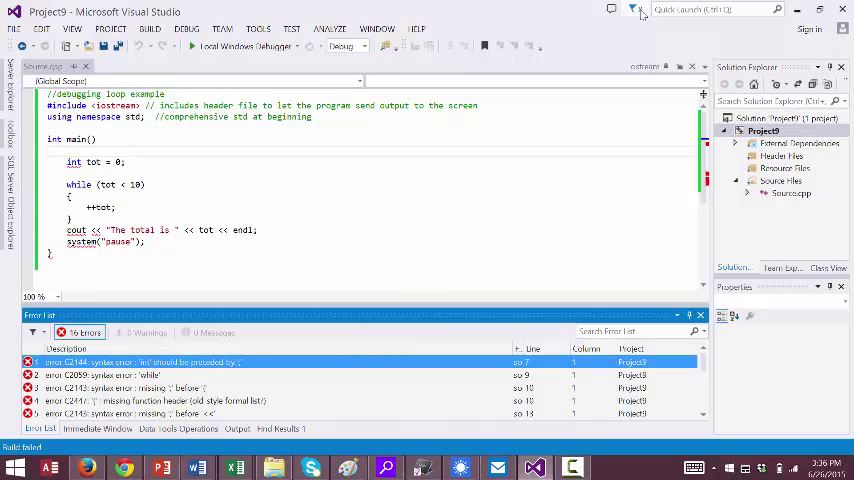
- Turn on Line numbers for all languages in the Text Editor settings
{"action": "left_click", "coordinate": [715, 10]}
{"action": "type", "text": "line nu"}
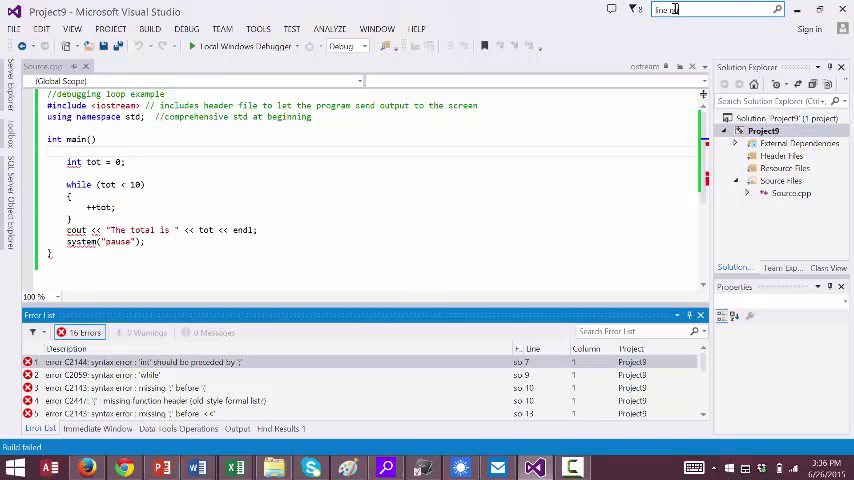
{"action": "left_click", "coordinate": [715, 9]}
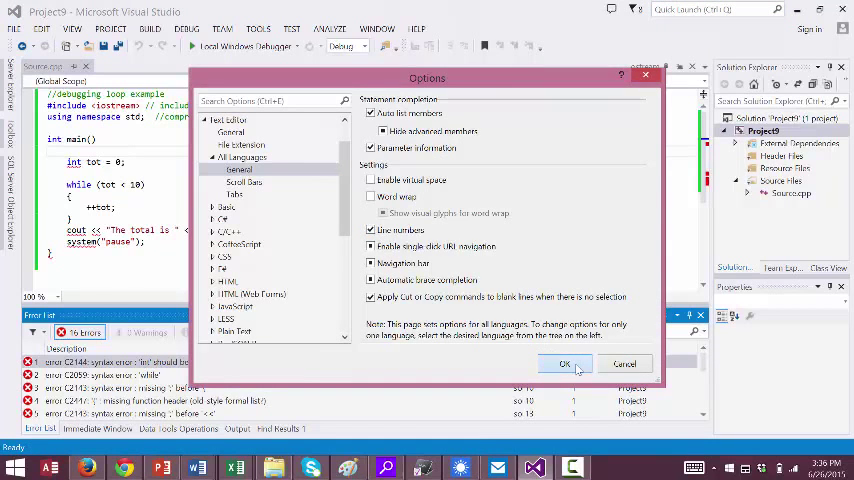
{"action": "left_click", "coordinate": [565, 363]}
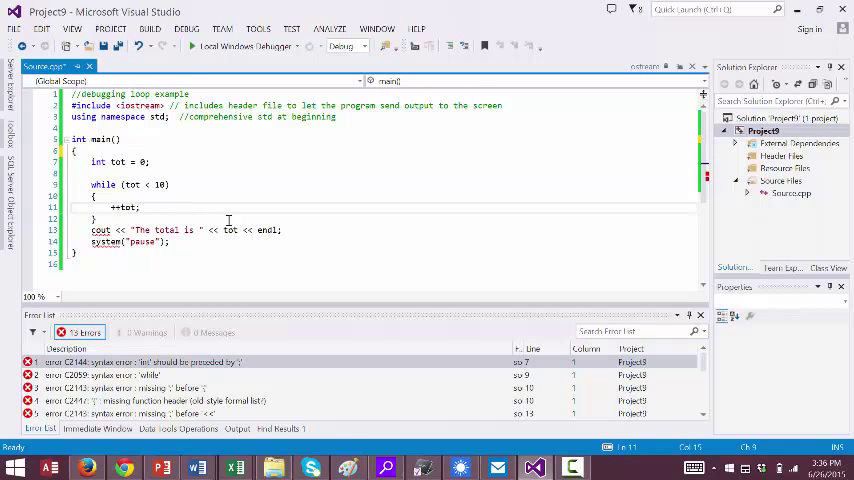
- Remove the semicolon ending line 13 and rebuild, producing the missing ';' before 'system' error
{"action": "left_click", "coordinate": [283, 230]}
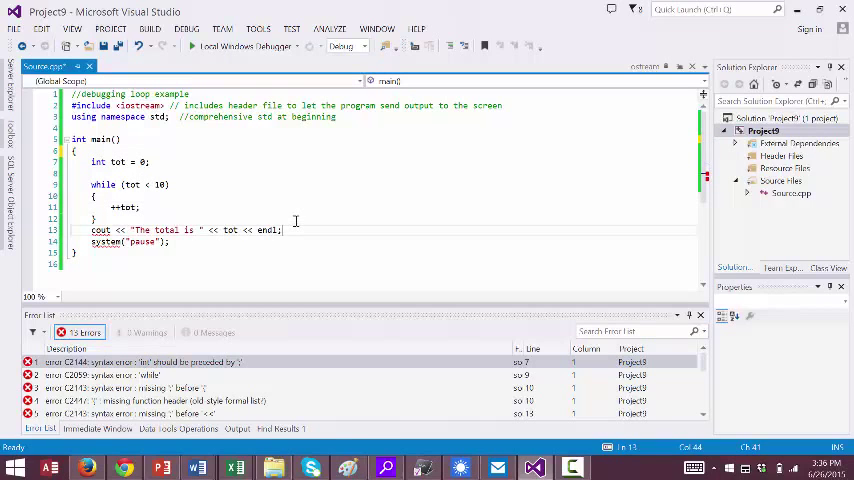
{"action": "key", "text": "Backspace"}
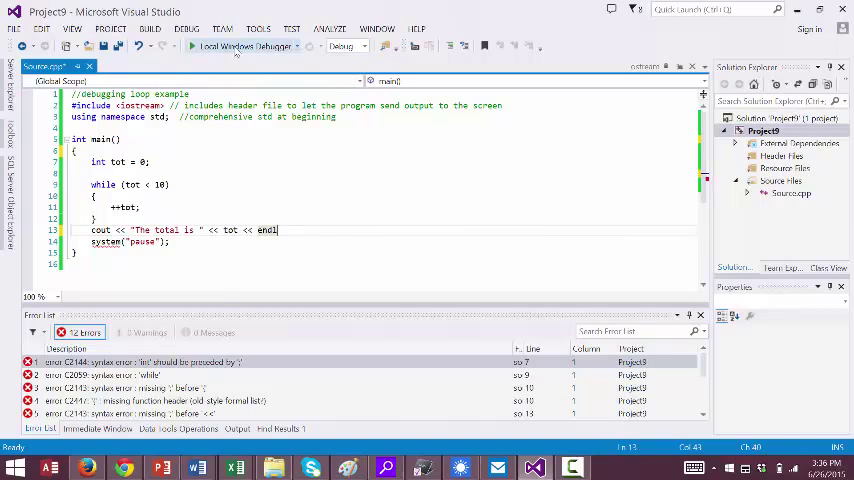
{"action": "left_click", "coordinate": [243, 46]}
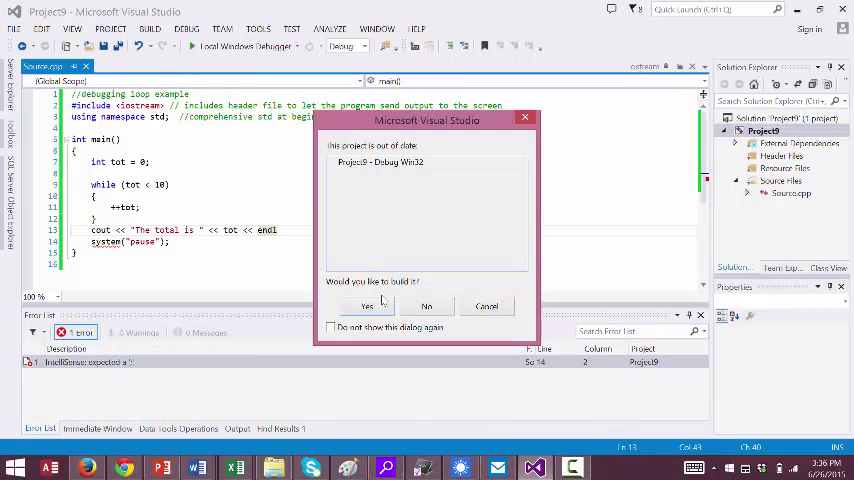
{"action": "left_click", "coordinate": [367, 306]}
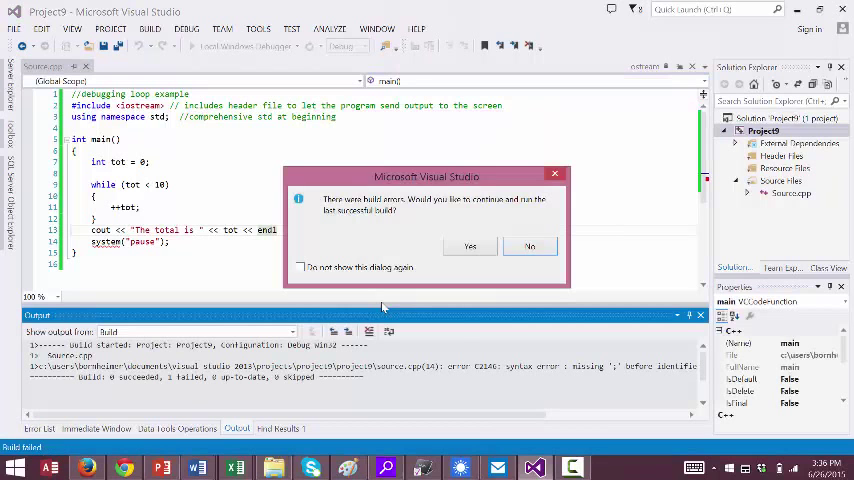
{"action": "left_click", "coordinate": [529, 246]}
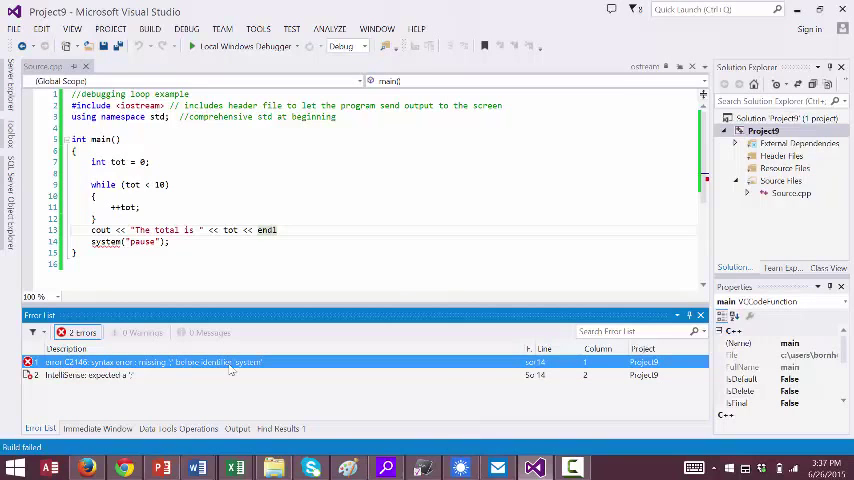
{"action": "mouse_move", "coordinate": [547, 372]}
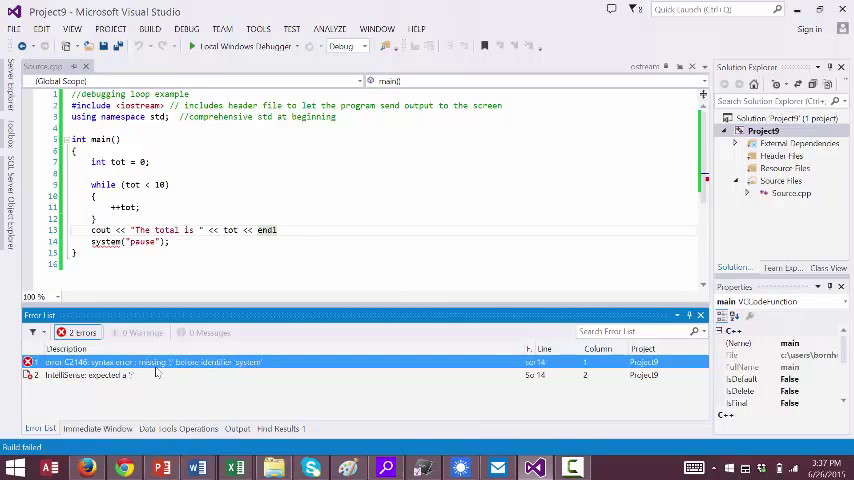
- Restore the semicolon at the end of line 13's cout statement
{"action": "left_click", "coordinate": [280, 229]}
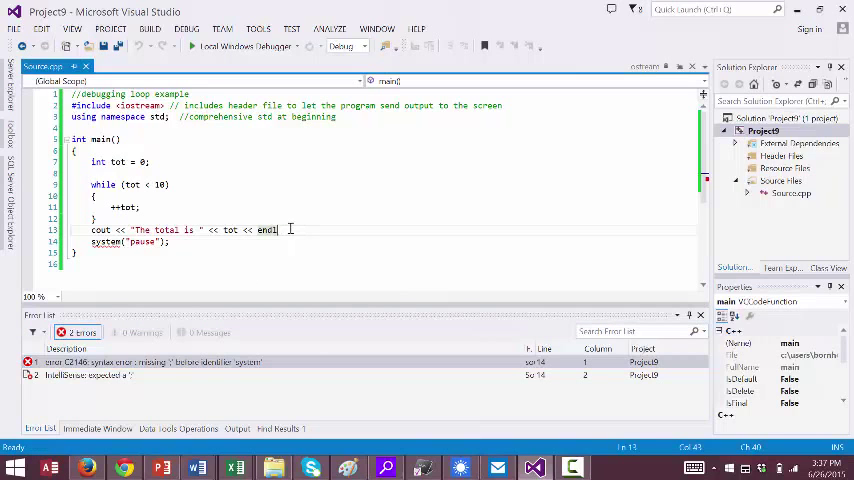
{"action": "type", "text": ";"}
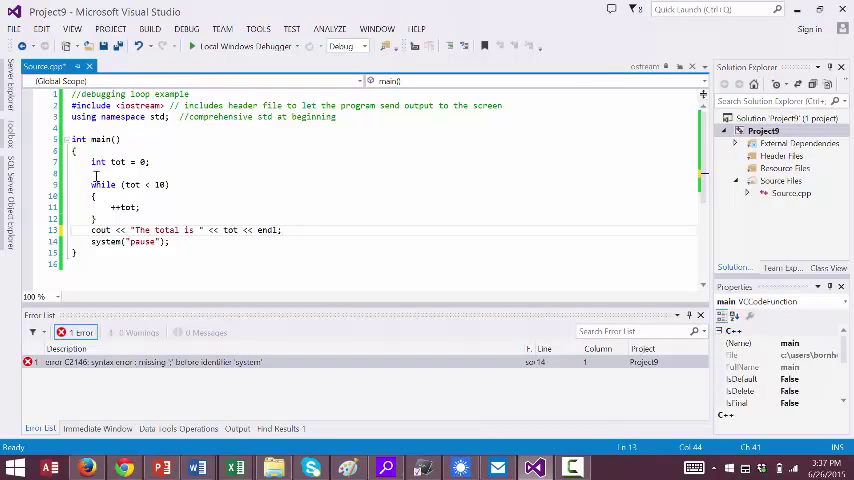
{"action": "mouse_move", "coordinate": [28, 213]}
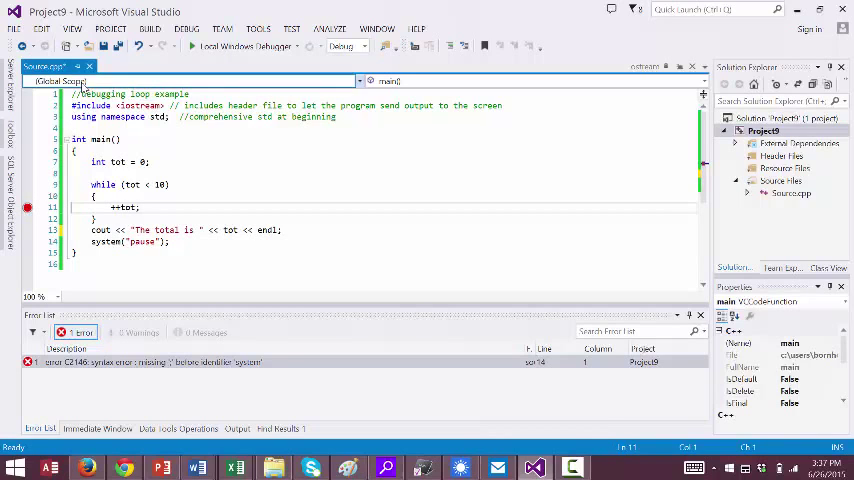
{"action": "mouse_move", "coordinate": [27, 208]}
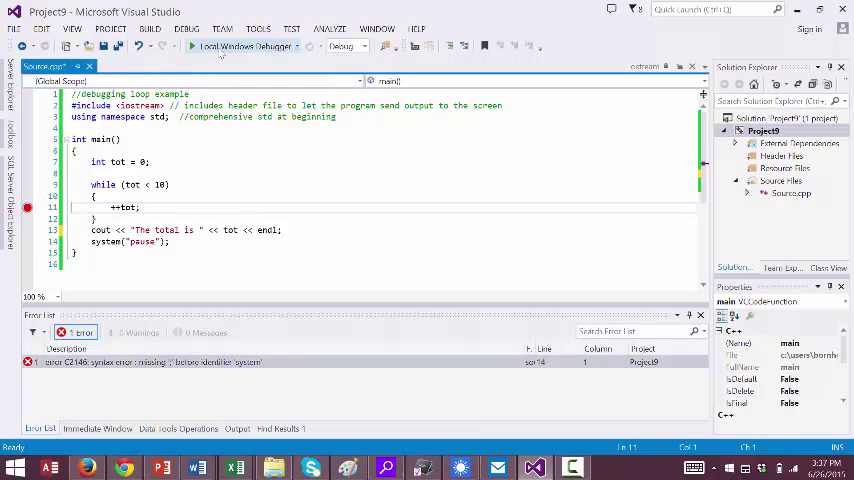
- Rebuild and run Project9 in the debugger until it pauses at the line 11 breakpoint with tot at 0
{"action": "left_click", "coordinate": [243, 46]}
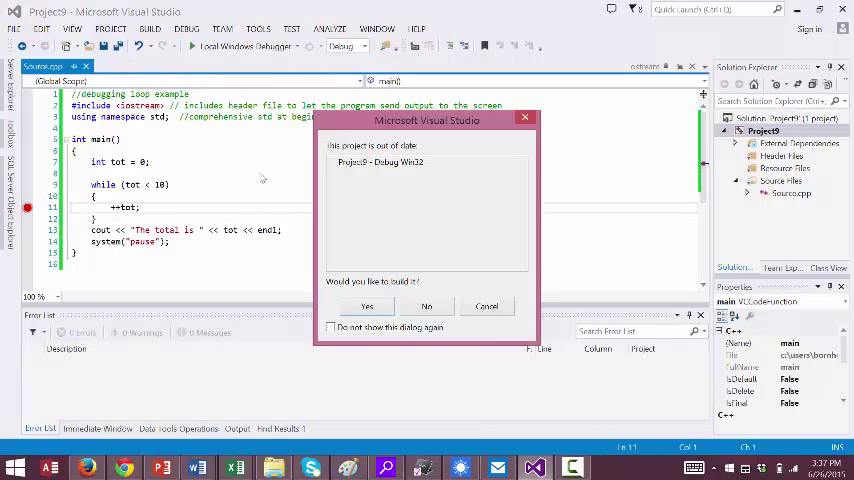
{"action": "left_click", "coordinate": [366, 307]}
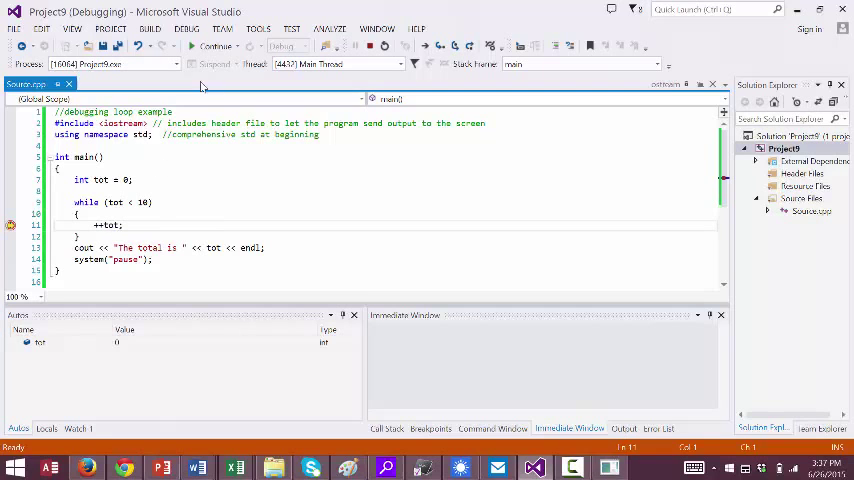
- Continue execution so the loop passes ++tot again, raising tot to 1
{"action": "left_click", "coordinate": [213, 46]}
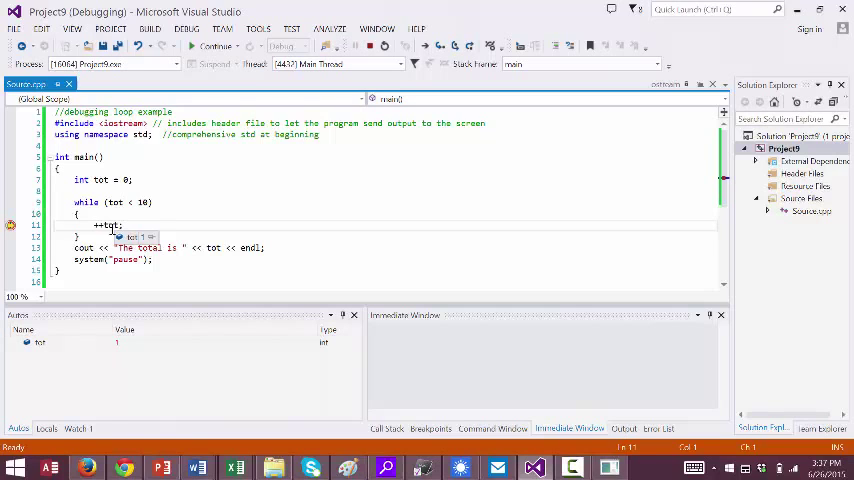
{"action": "mouse_move", "coordinate": [196, 201]}
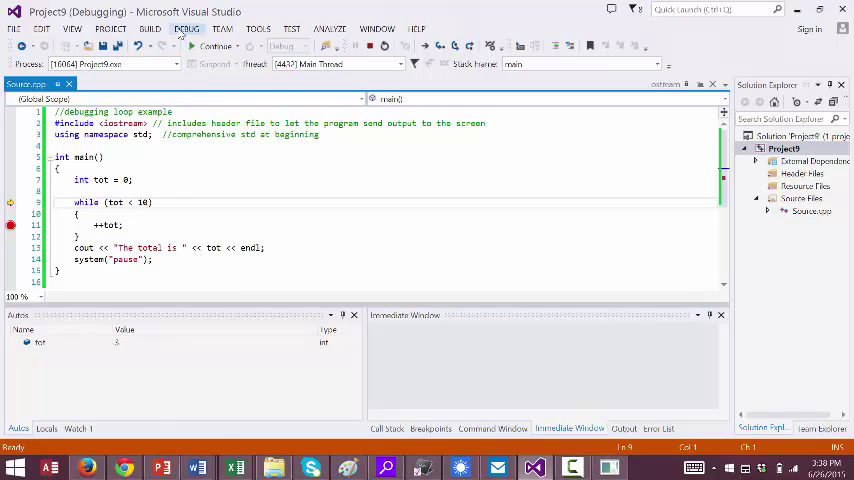
{"action": "left_click", "coordinate": [186, 28]}
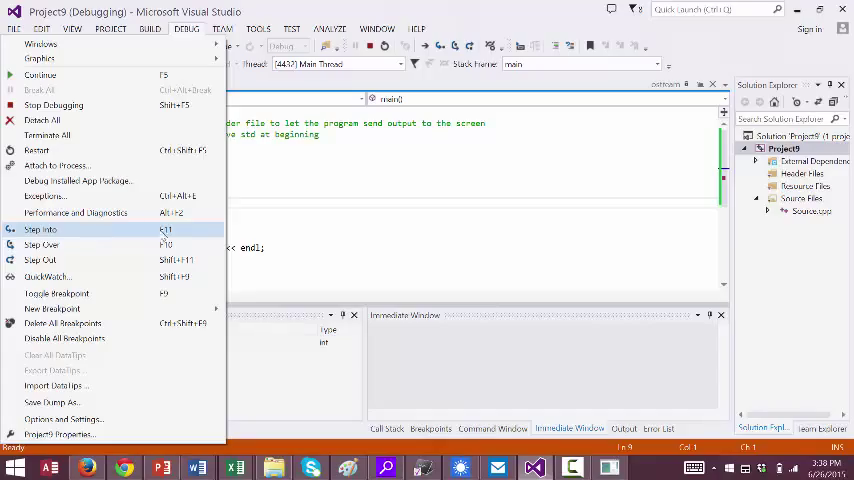
{"action": "left_click", "coordinate": [41, 229]}
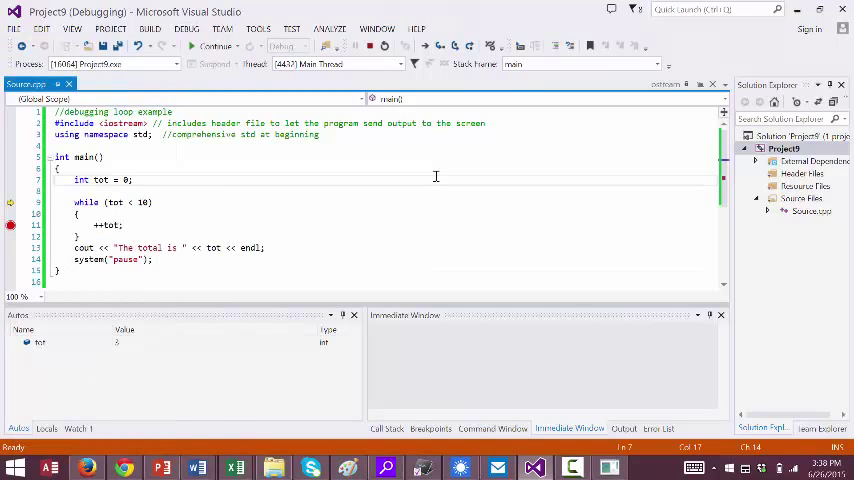